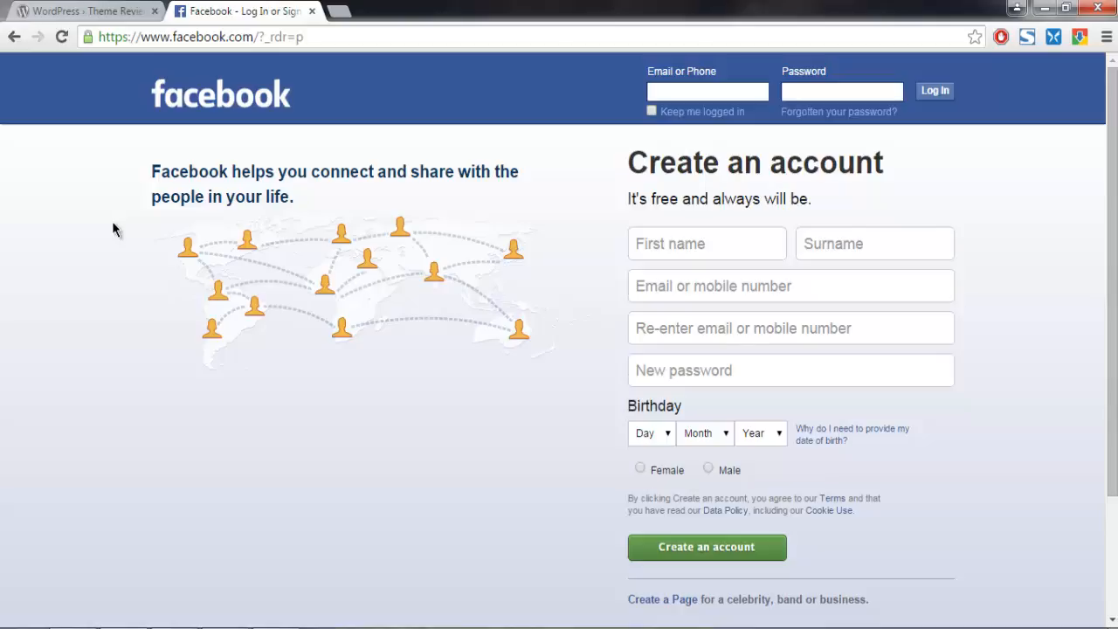
{"action": "mouse_move", "coordinate": [281, 300]}
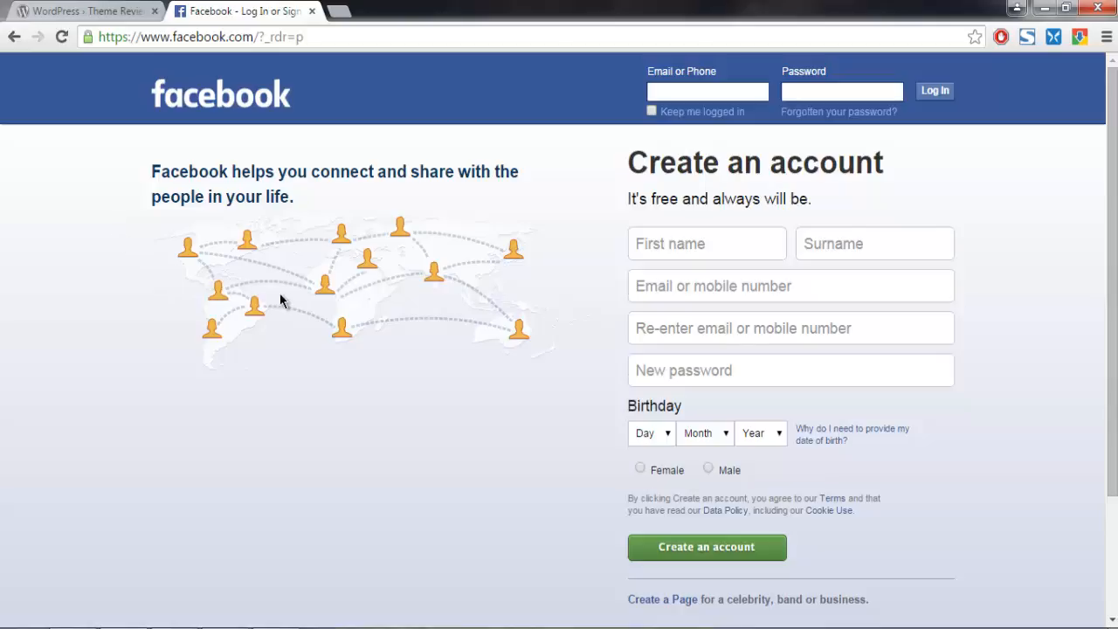
{"action": "mouse_move", "coordinate": [608, 475]}
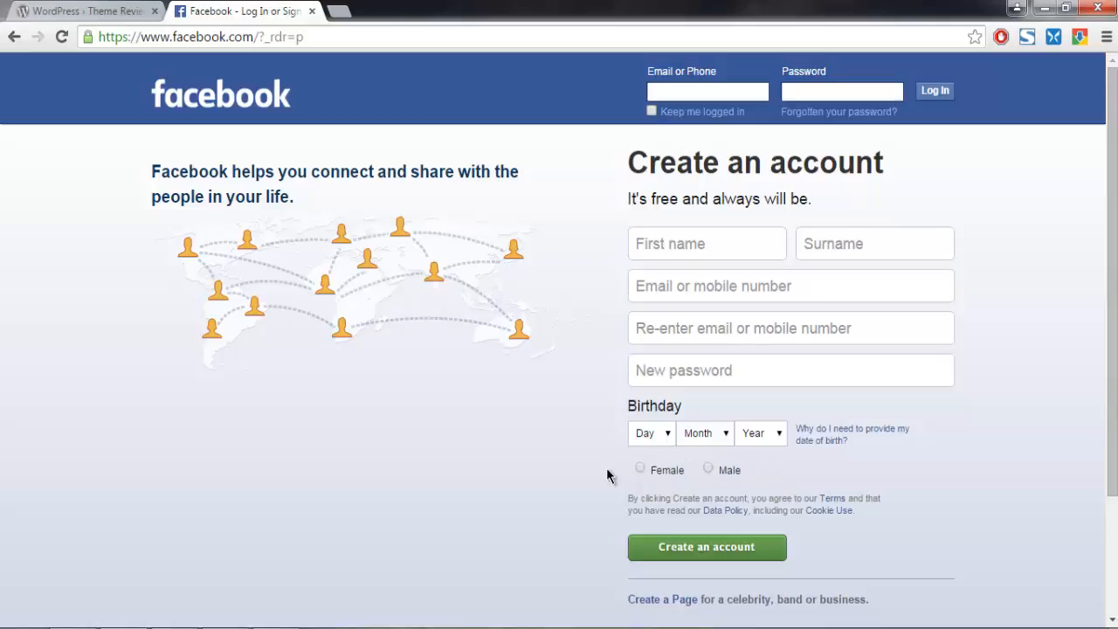
{"action": "mouse_move", "coordinate": [758, 484]}
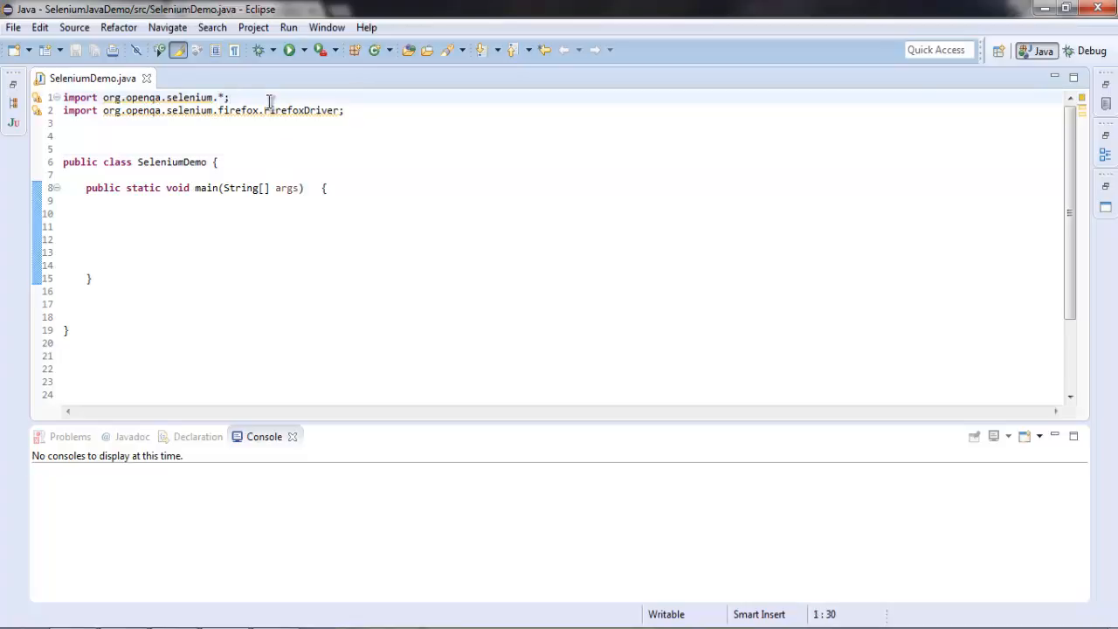
- Declare WebDriver driver = new FirefoxDriver(); on the empty line inside main
{"action": "left_click", "coordinate": [231, 98]}
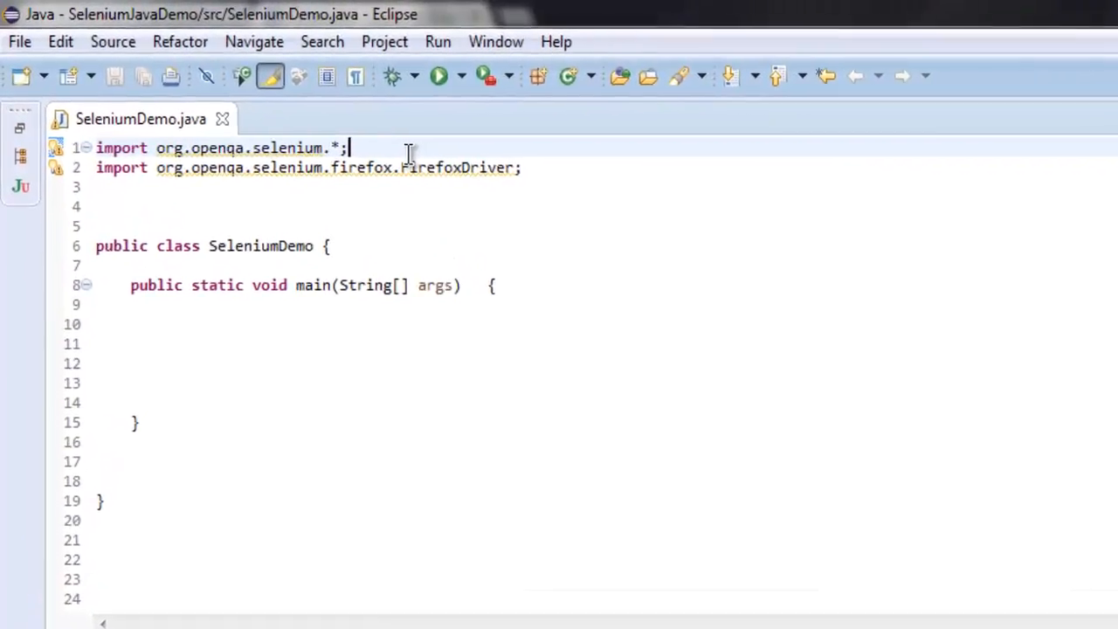
{"action": "left_click", "coordinate": [262, 347]}
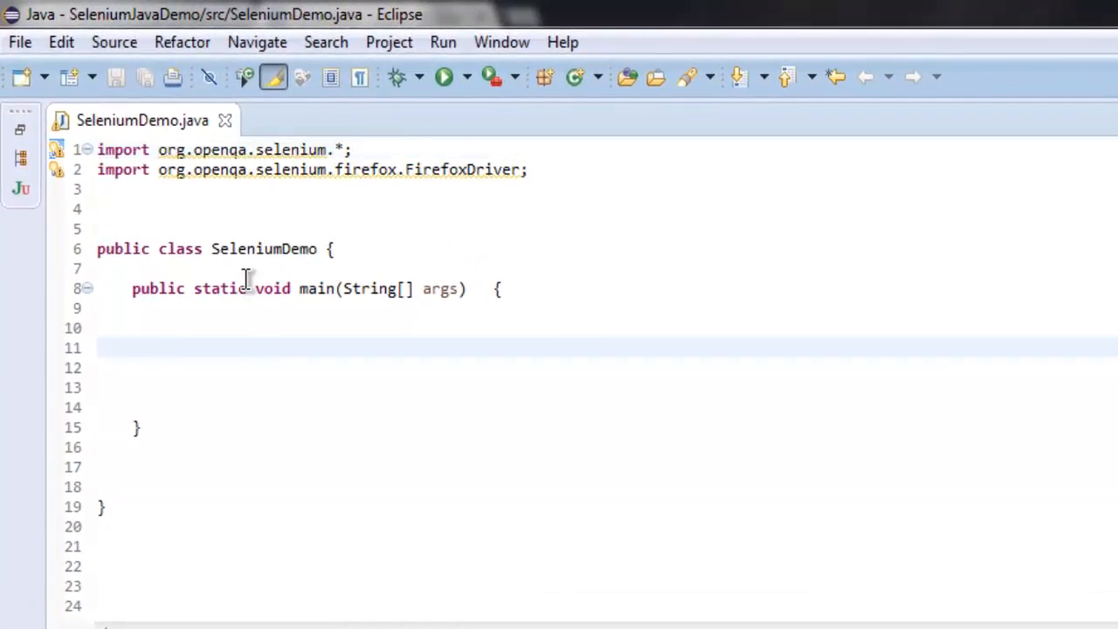
{"action": "type", "text": "WebDriver"}
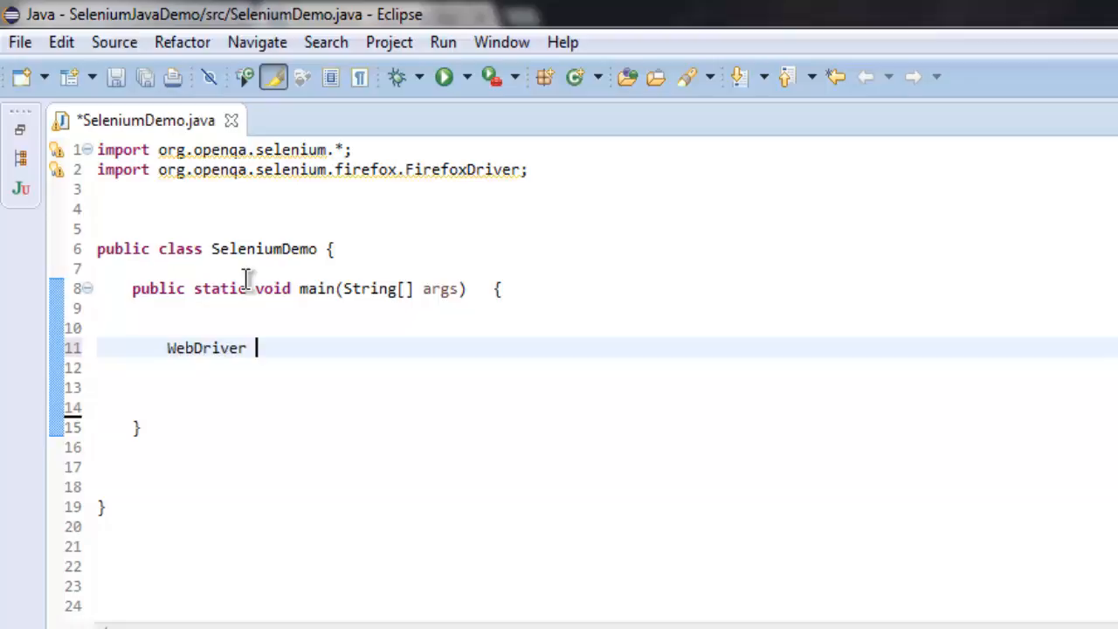
{"action": "type", "text": "driver = new"}
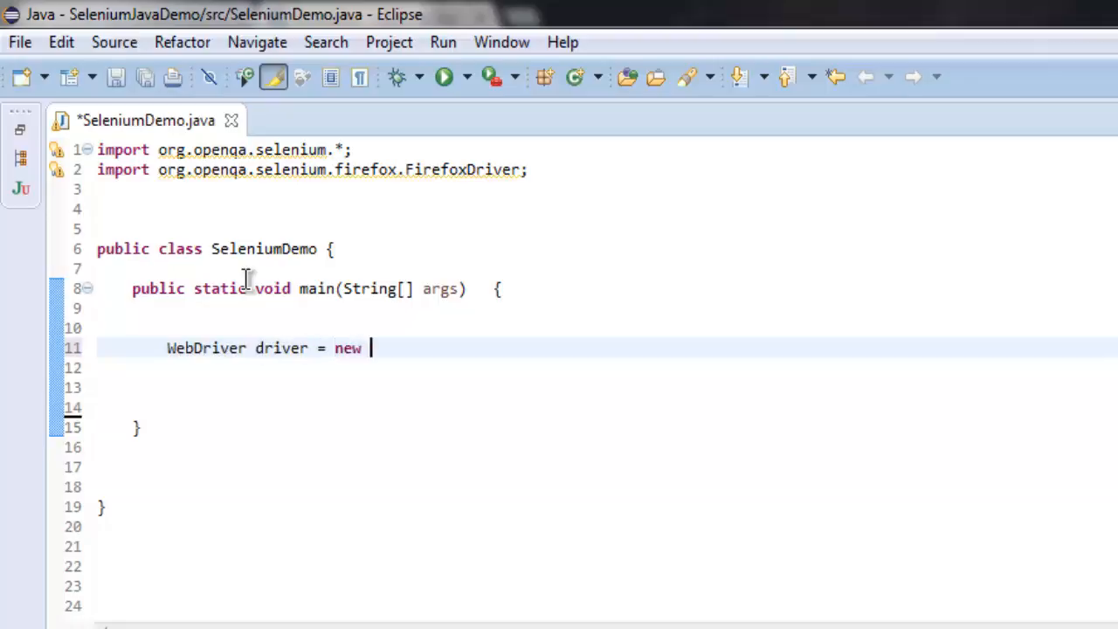
{"action": "type", "text": "FirefoxDriver();"}
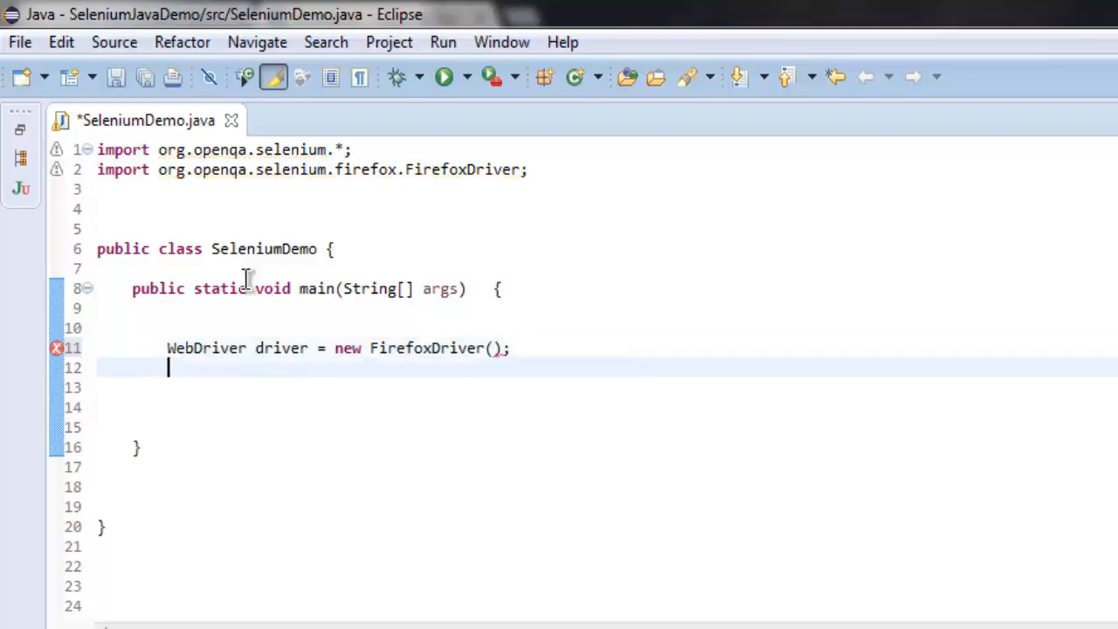
{"action": "type", "text": "driver.g"}
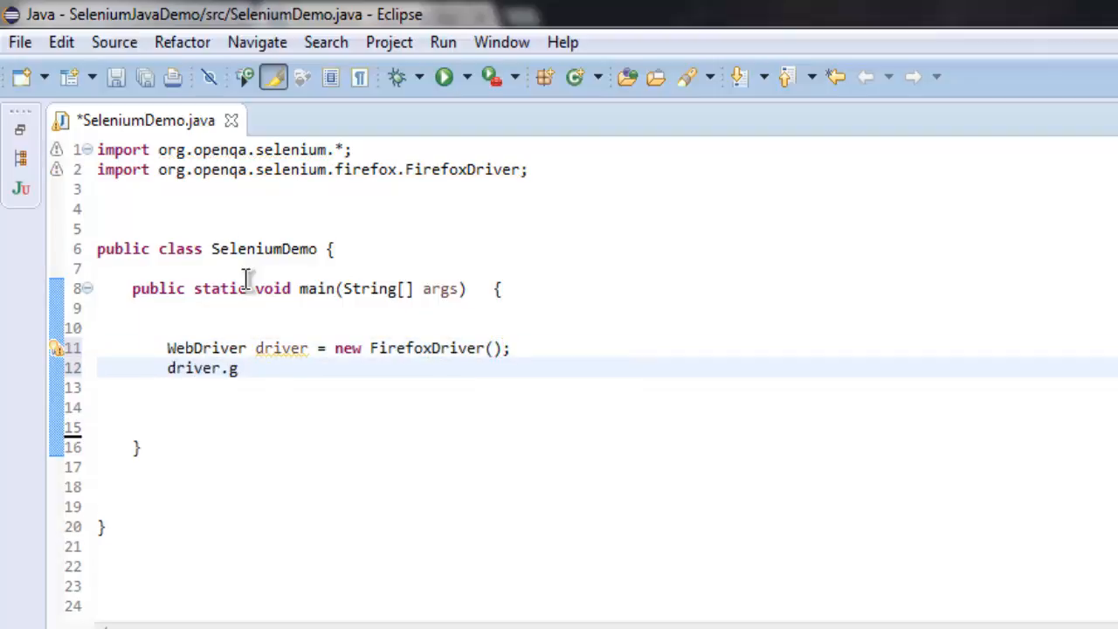
{"action": "type", "text": "et()"}
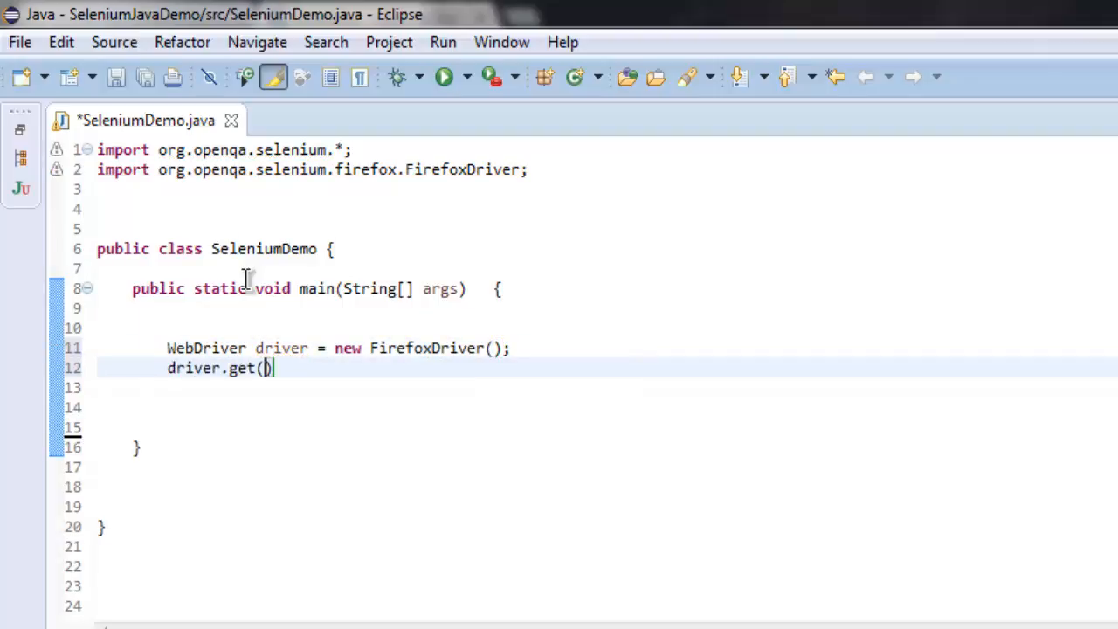
{"action": "type", "text": "\"\""}
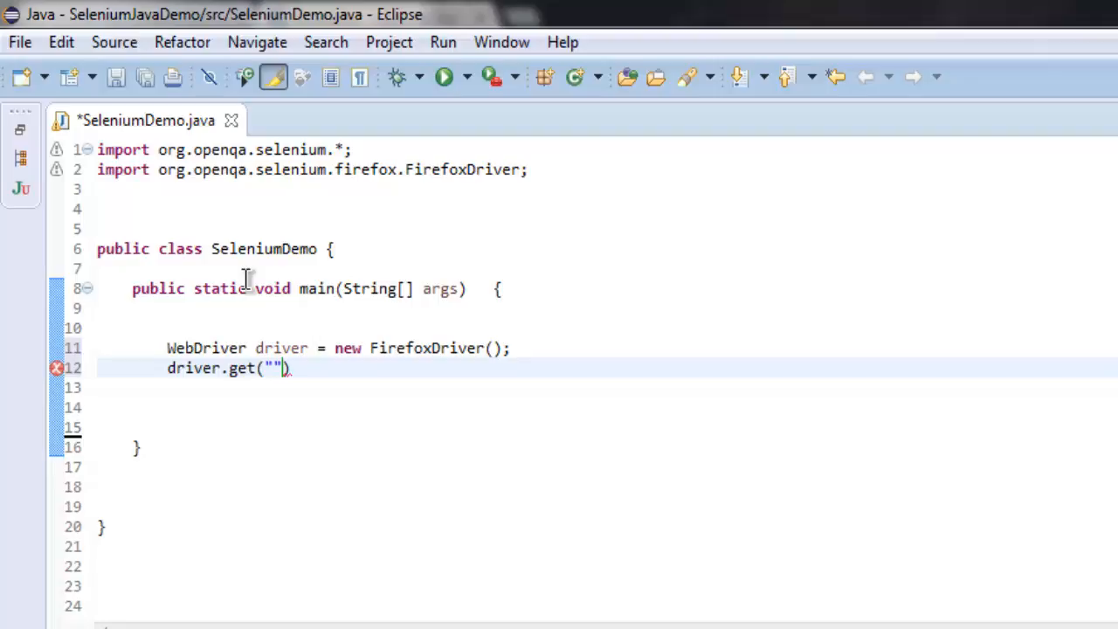
{"action": "type", "text": "http://fr"}
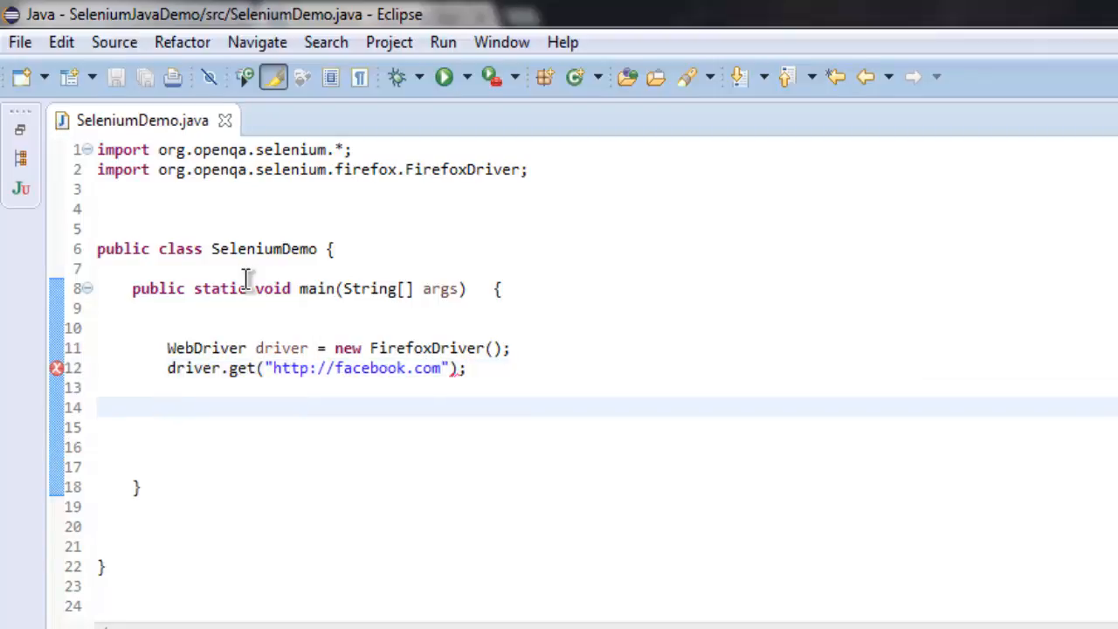
- Start List<WebElement> radioboxes = driver.findElements( for collecting elements
{"action": "type", "text": "List <>"}
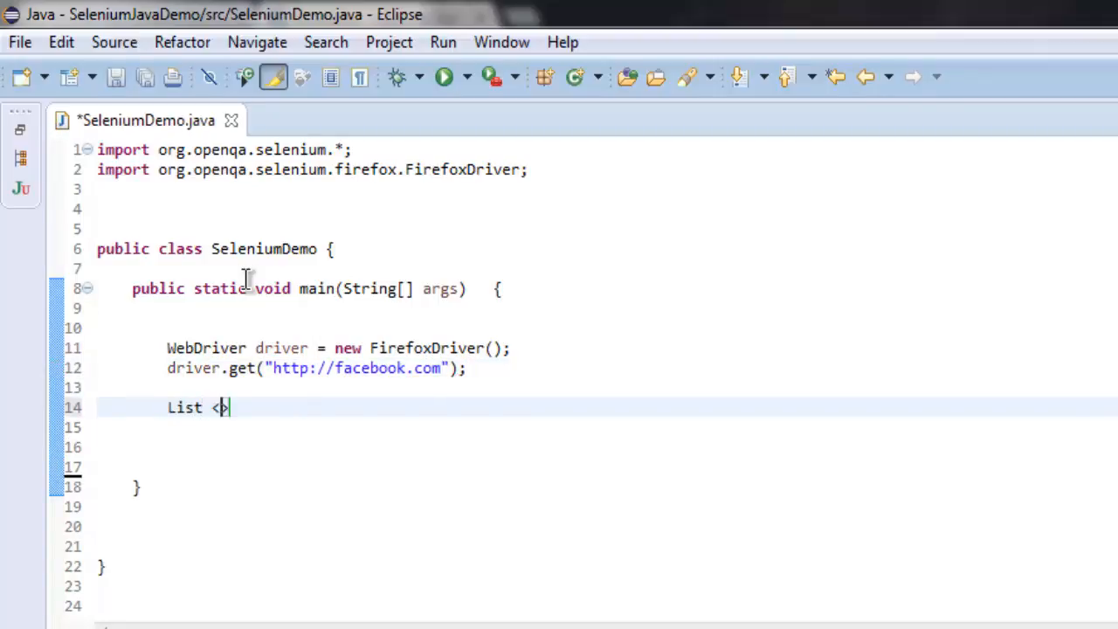
{"action": "type", "text": "WebElement"}
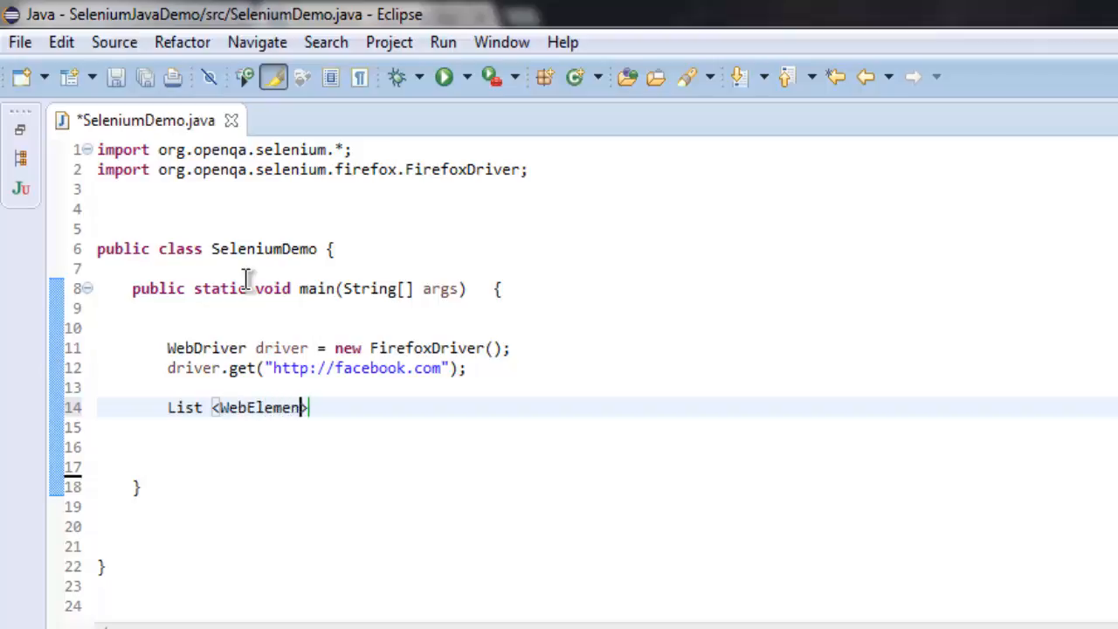
{"action": "type", "text": ">"}
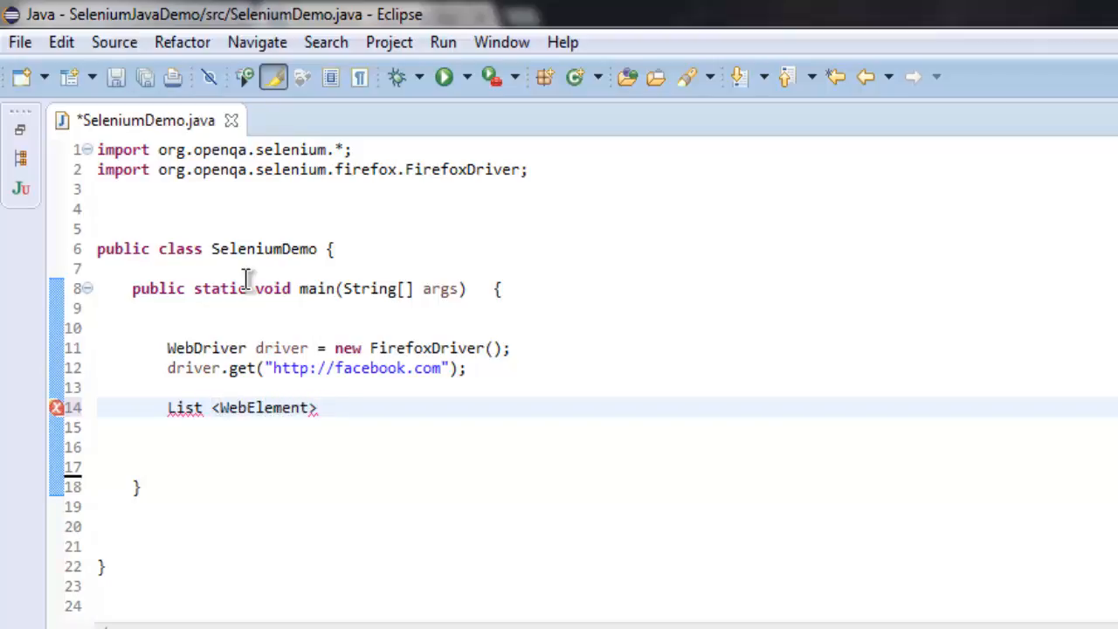
{"action": "type", "text": "radi"}
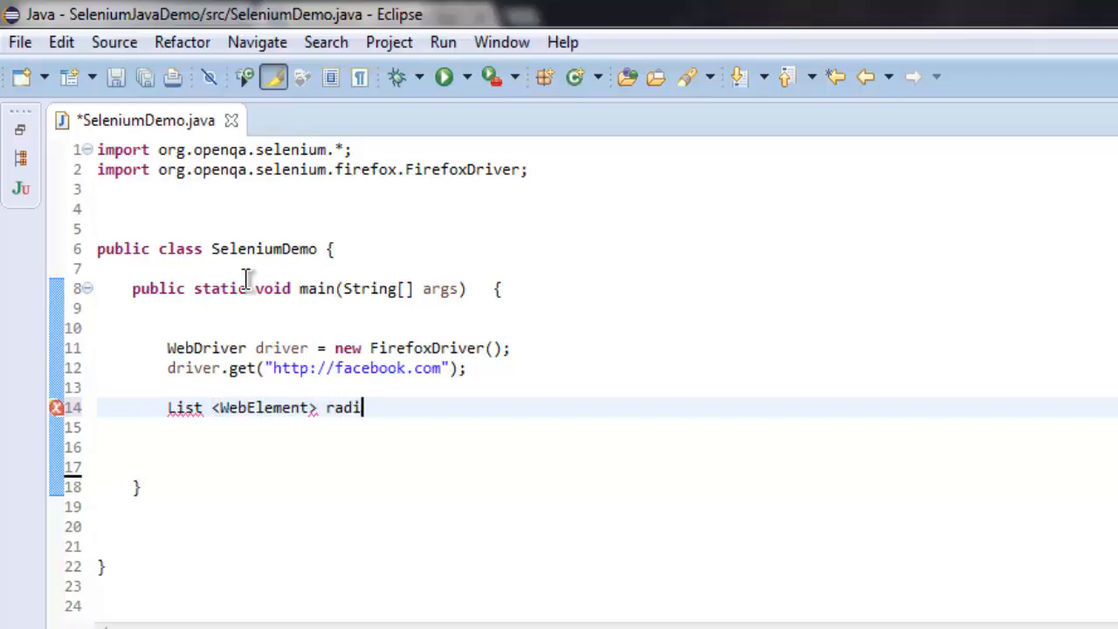
{"action": "type", "text": "boxes ="}
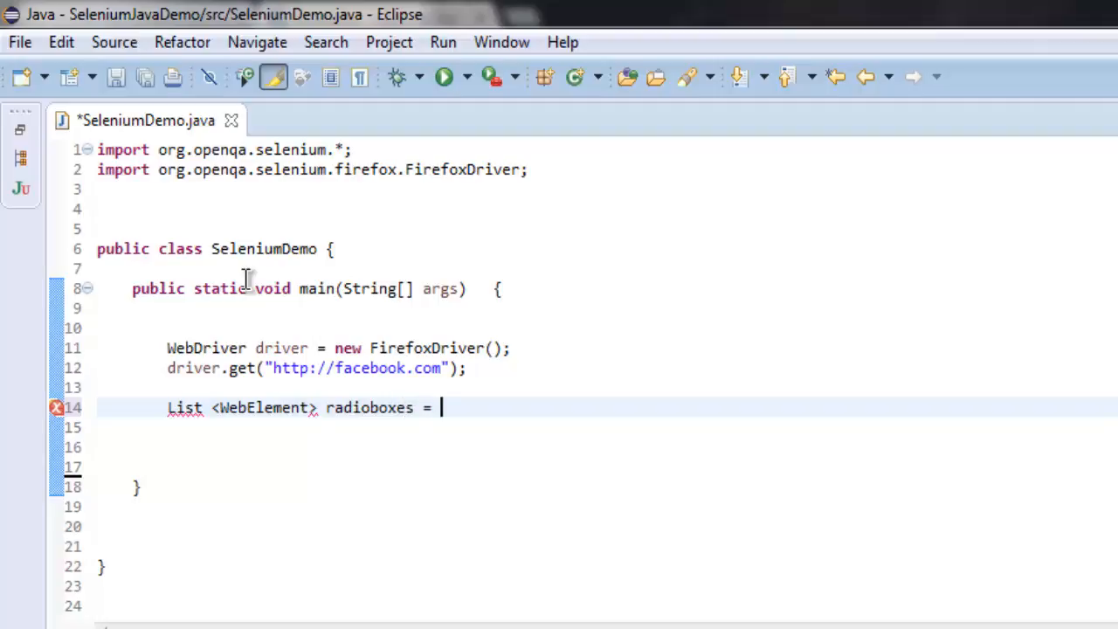
{"action": "type", "text": "driver."}
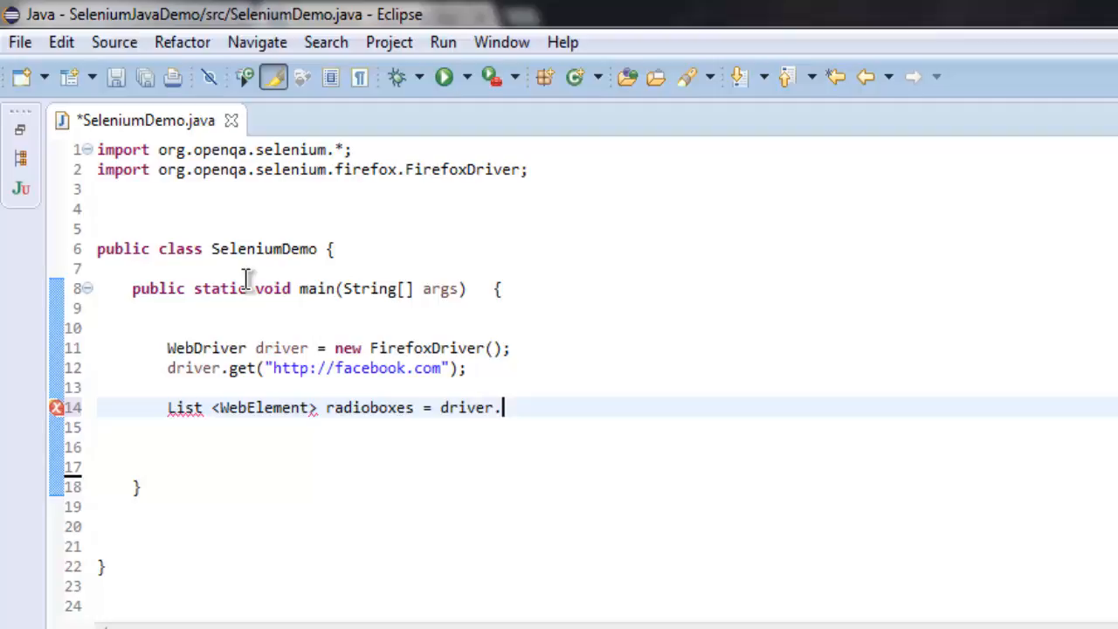
{"action": "type", "text": "find"}
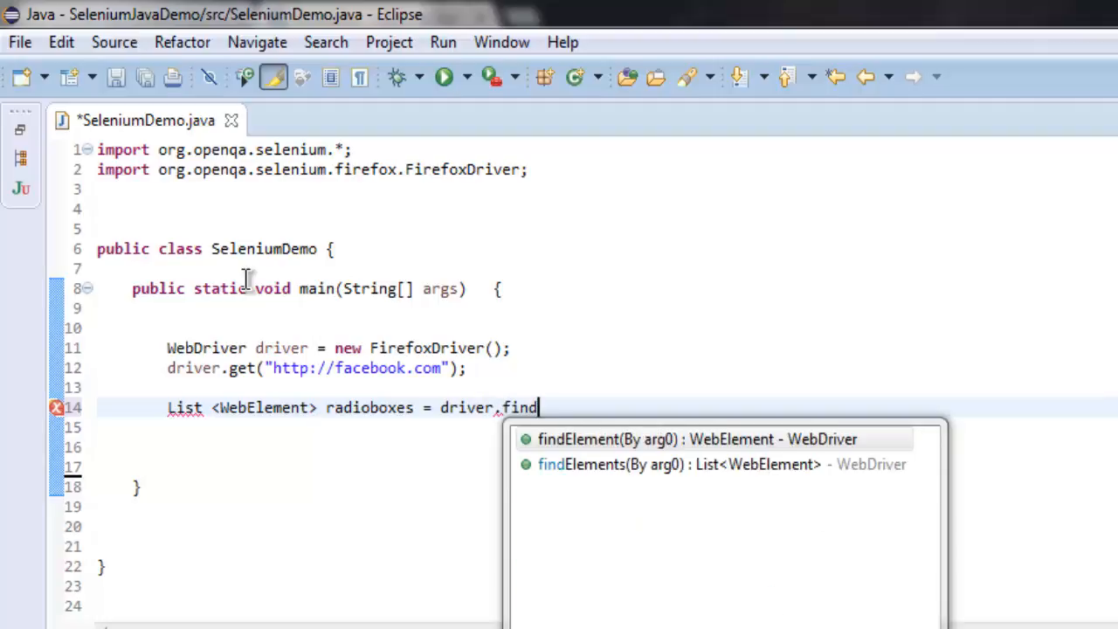
{"action": "mouse_move", "coordinate": [400, 241]}
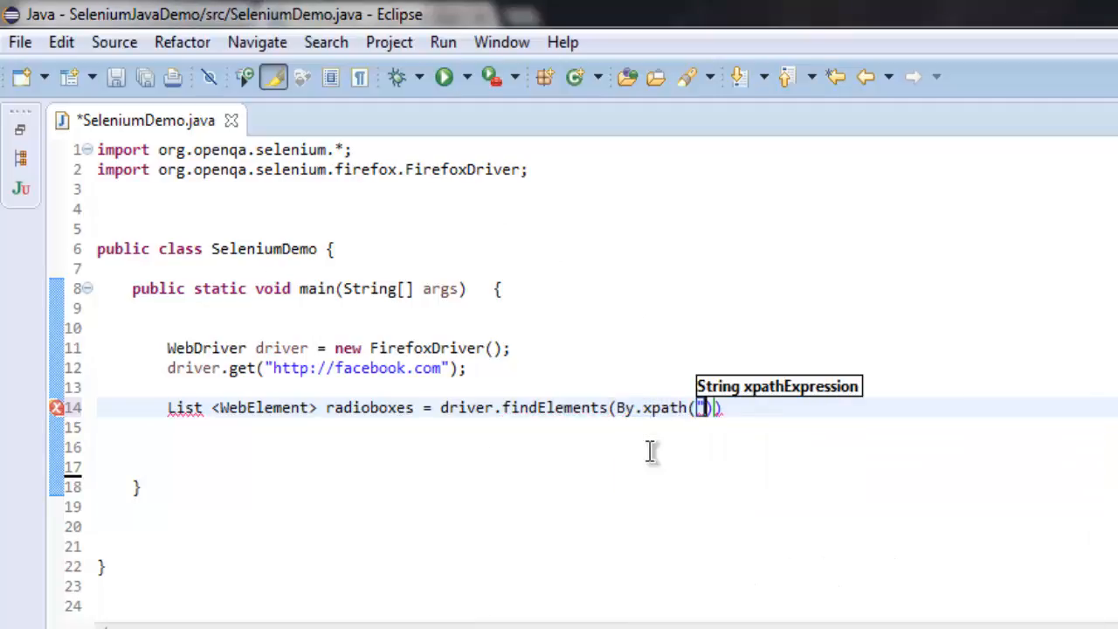
{"action": "type", "text": "\""}
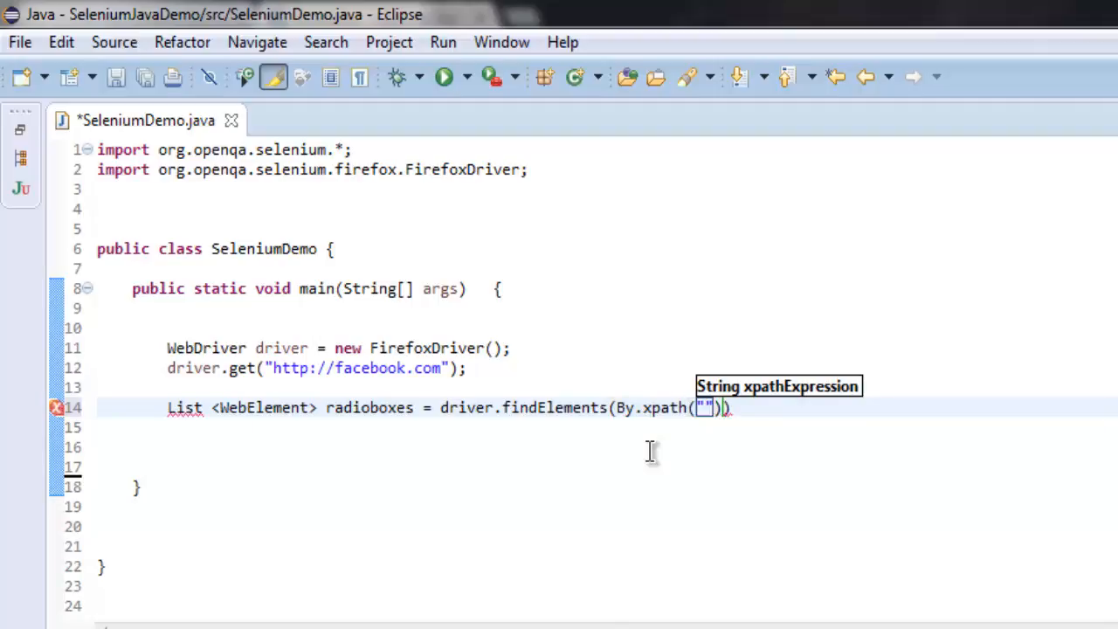
{"action": "type", "text": "//input"}
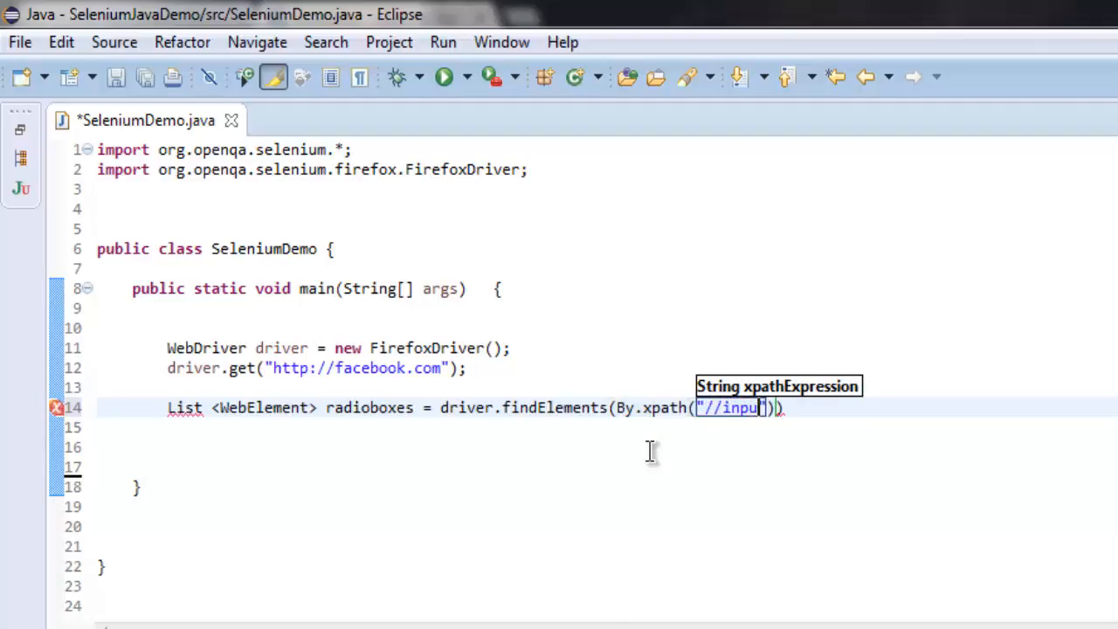
{"action": "type", "text": "[]"}
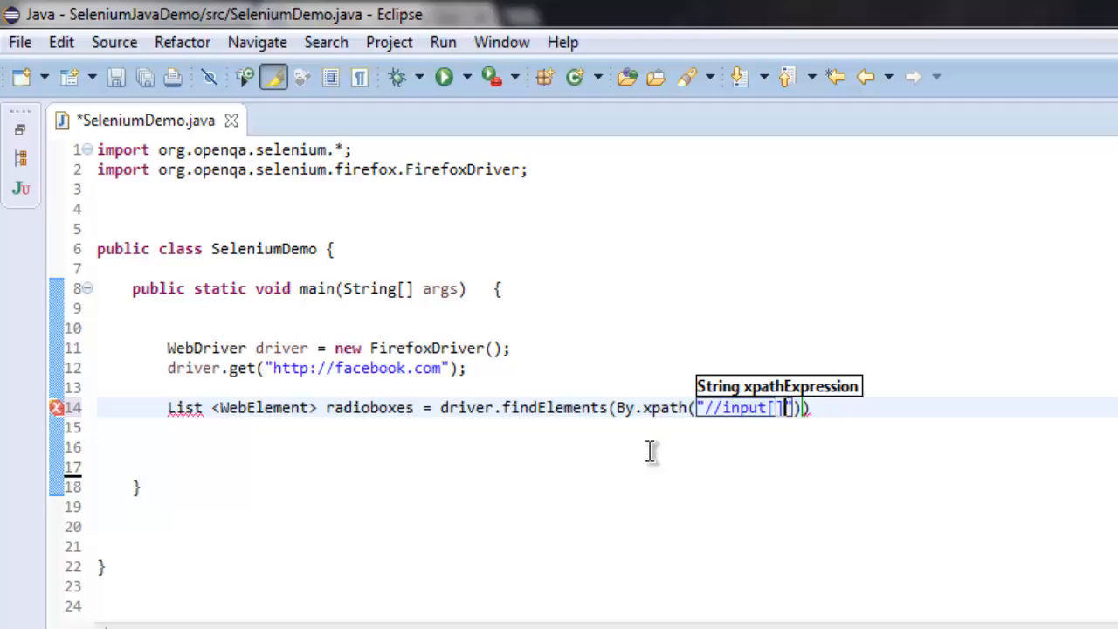
{"action": "type", "text": "@type="}
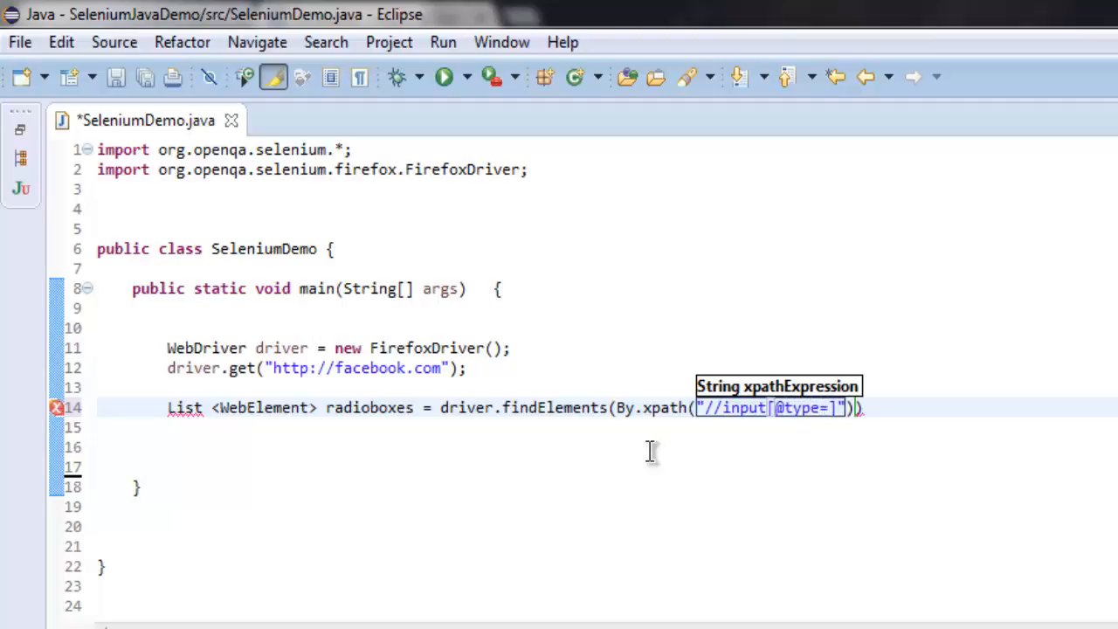
{"action": "type", "text": "''"}
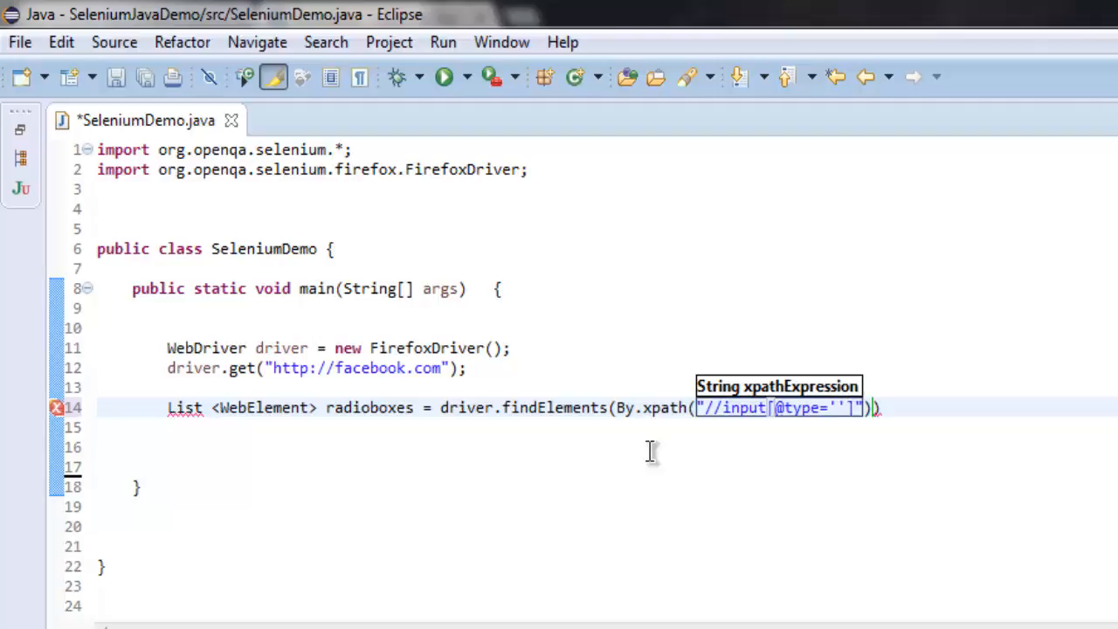
{"action": "type", "text": "radio"}
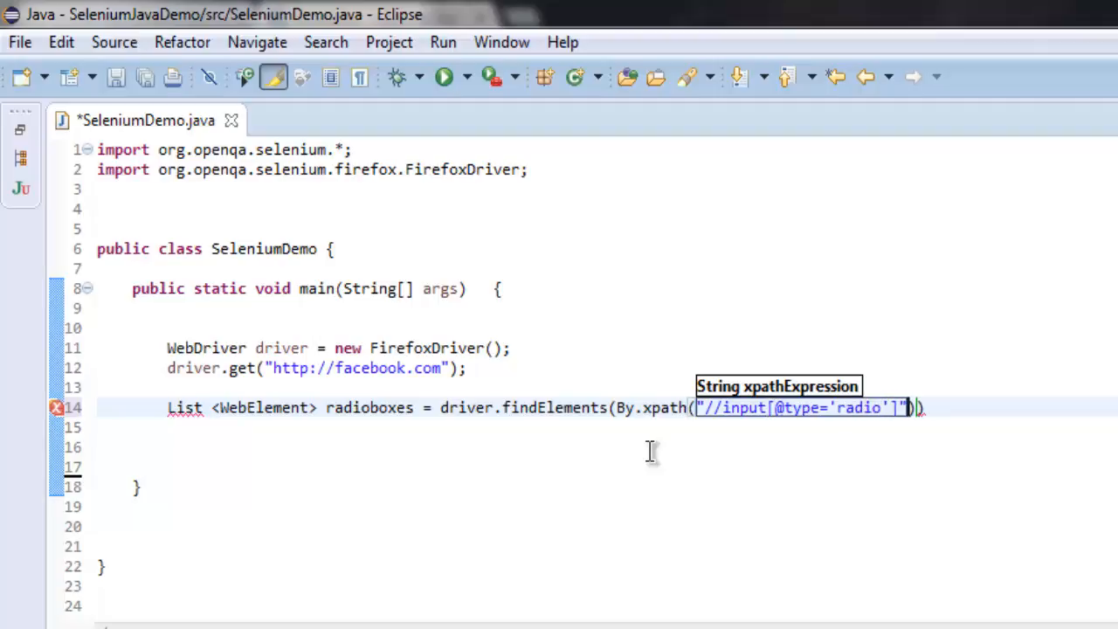
{"action": "type", "text": ");"}
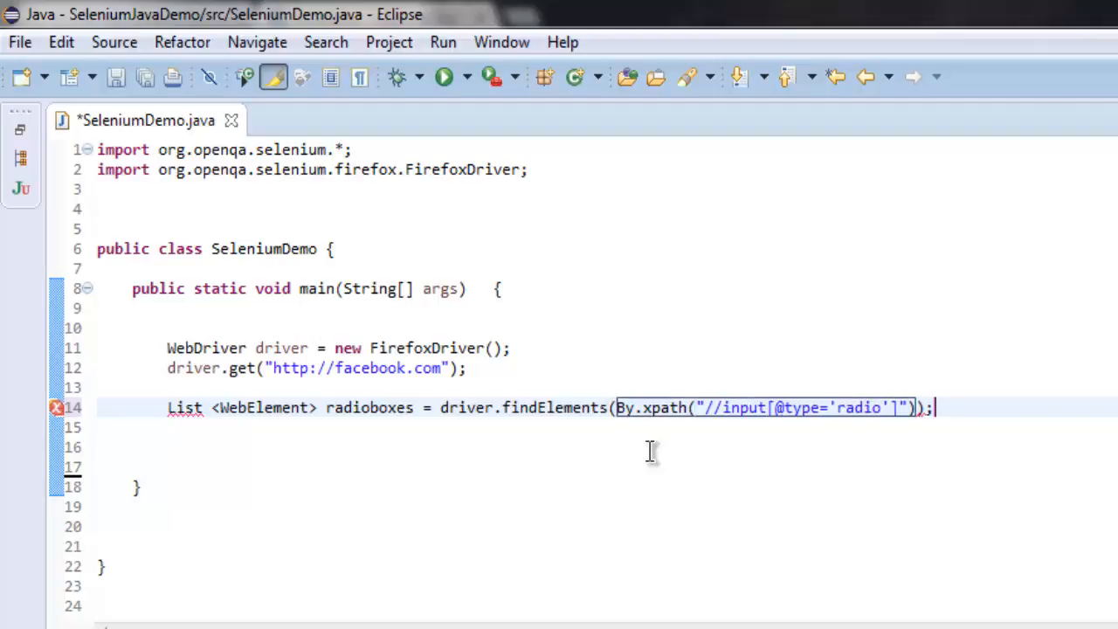
{"action": "key", "text": "ctrl+s"}
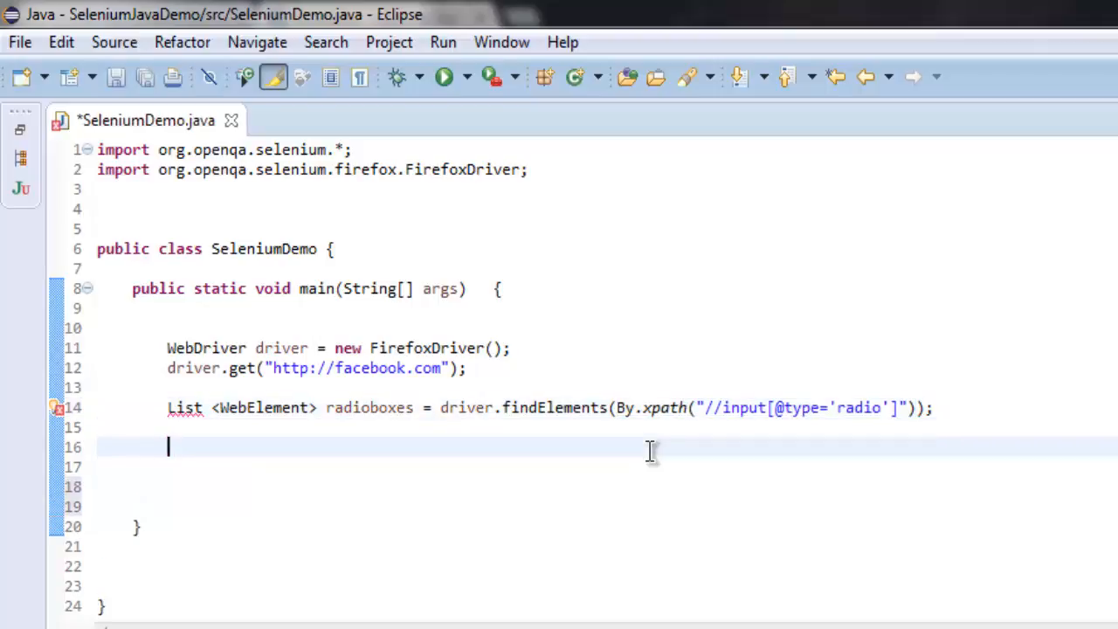
- Write System.out.println("Total radio buttons :"+radioboxes.size()); to output the count
{"action": "type", "text": "System"}
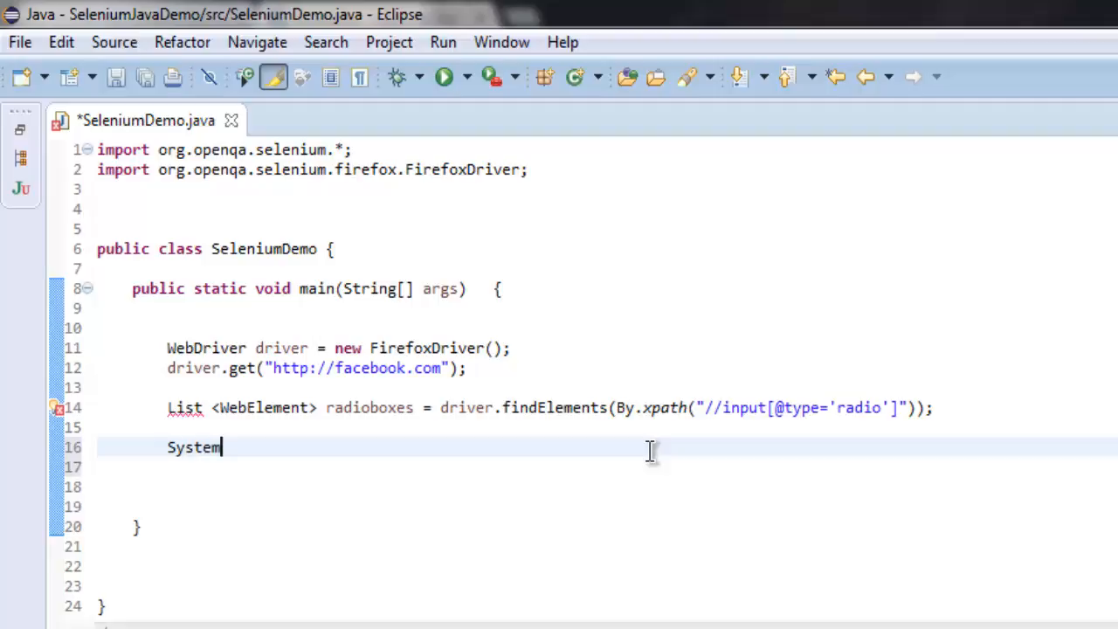
{"action": "type", "text": ".out.pr"}
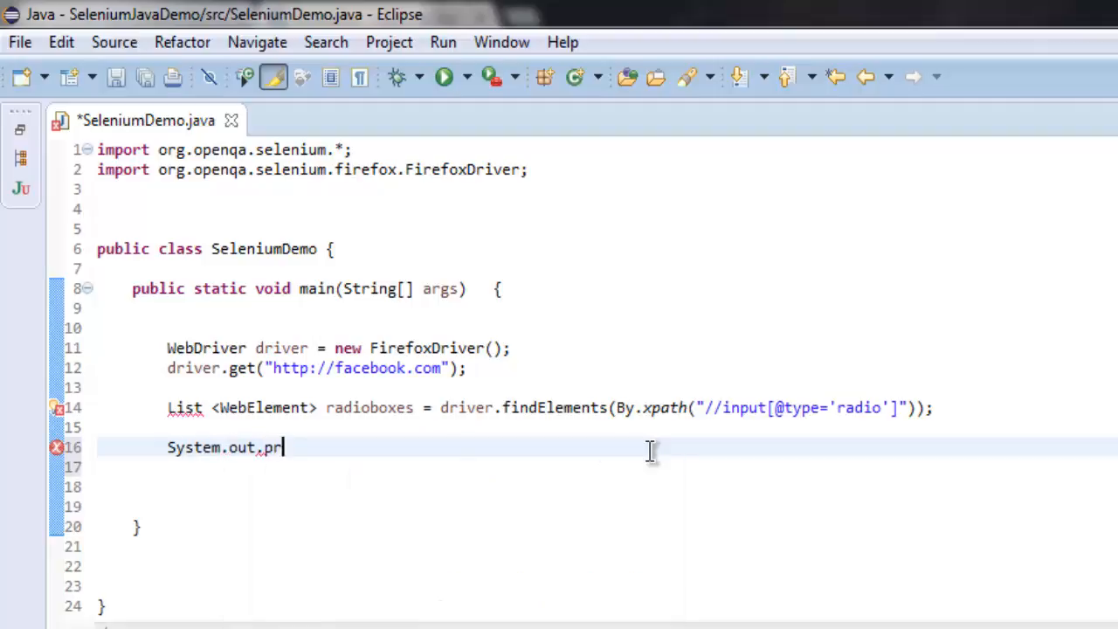
{"action": "type", "text": "intln(\"Tota"}
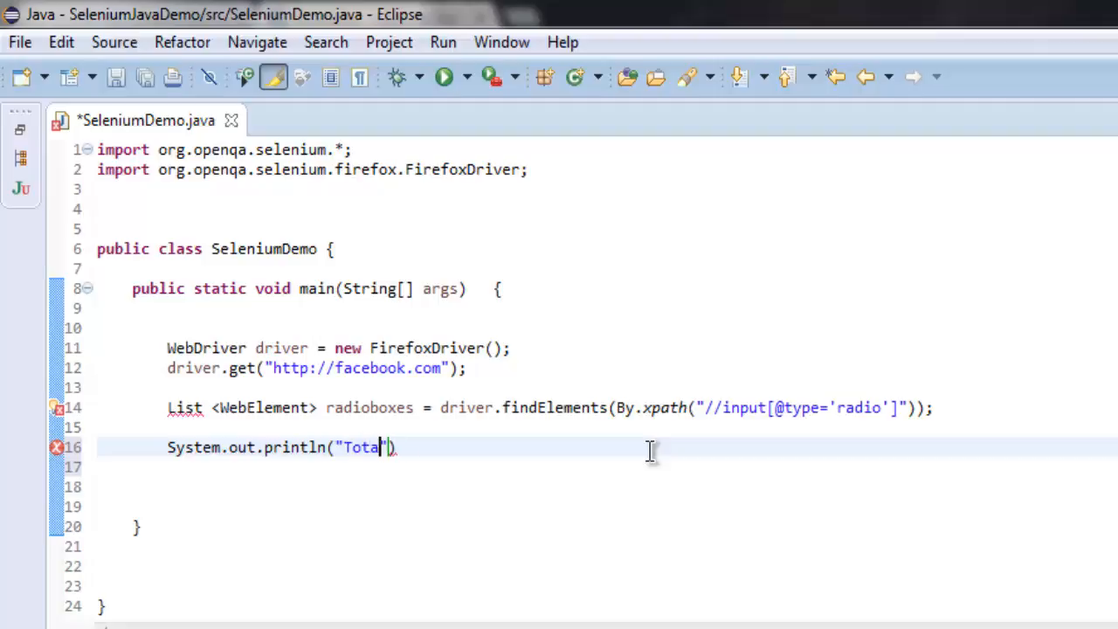
{"action": "type", "text": "r"}
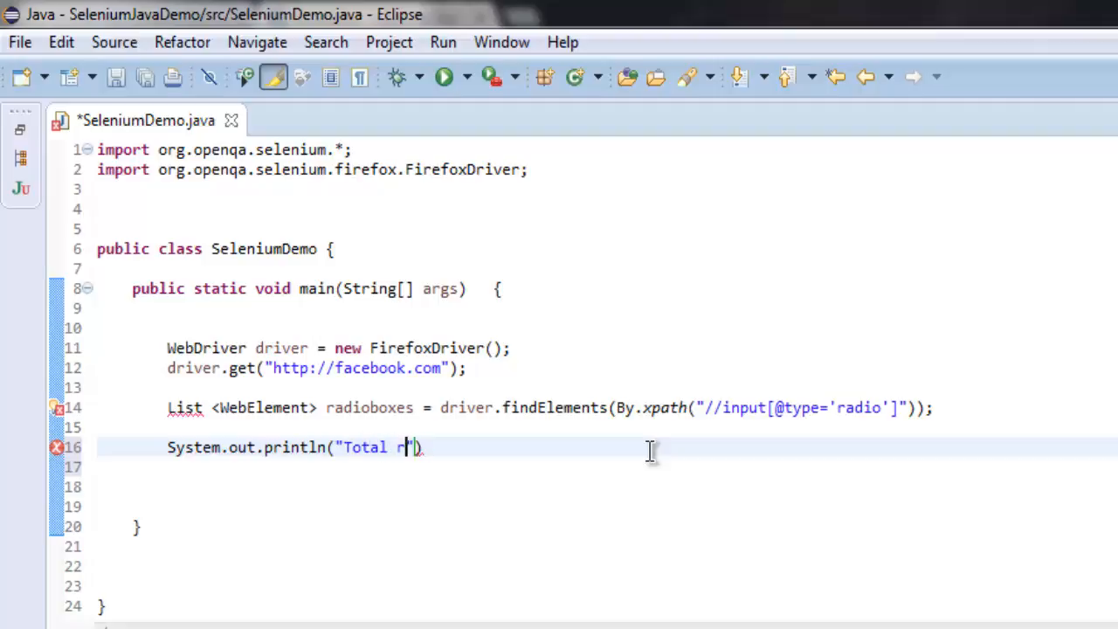
{"action": "type", "text": "adio buttons"}
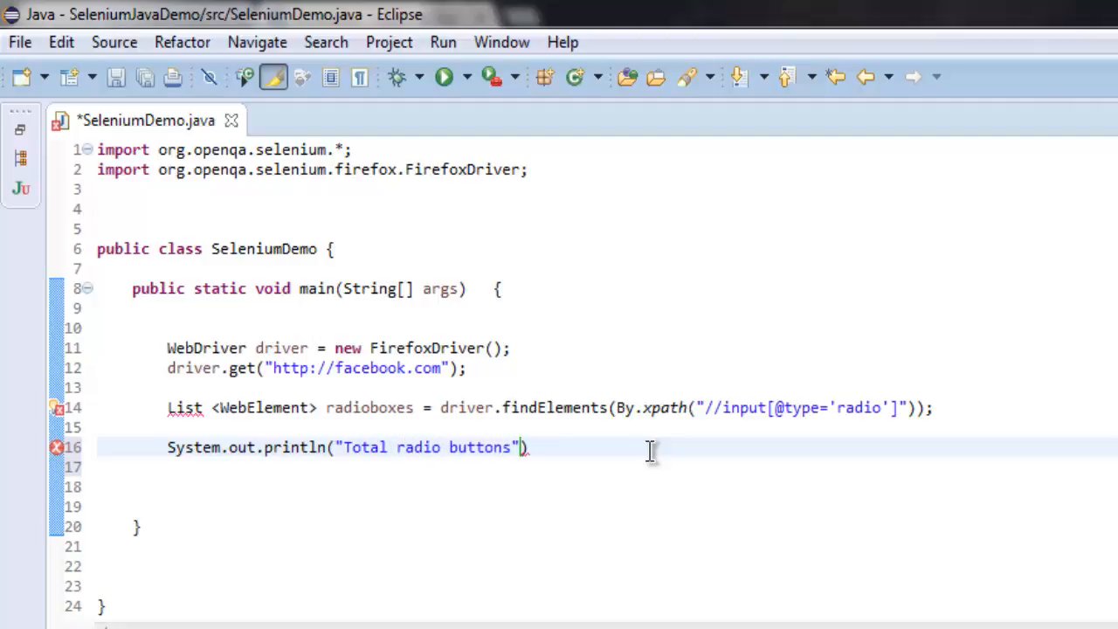
{"action": "type", "text": ":"}
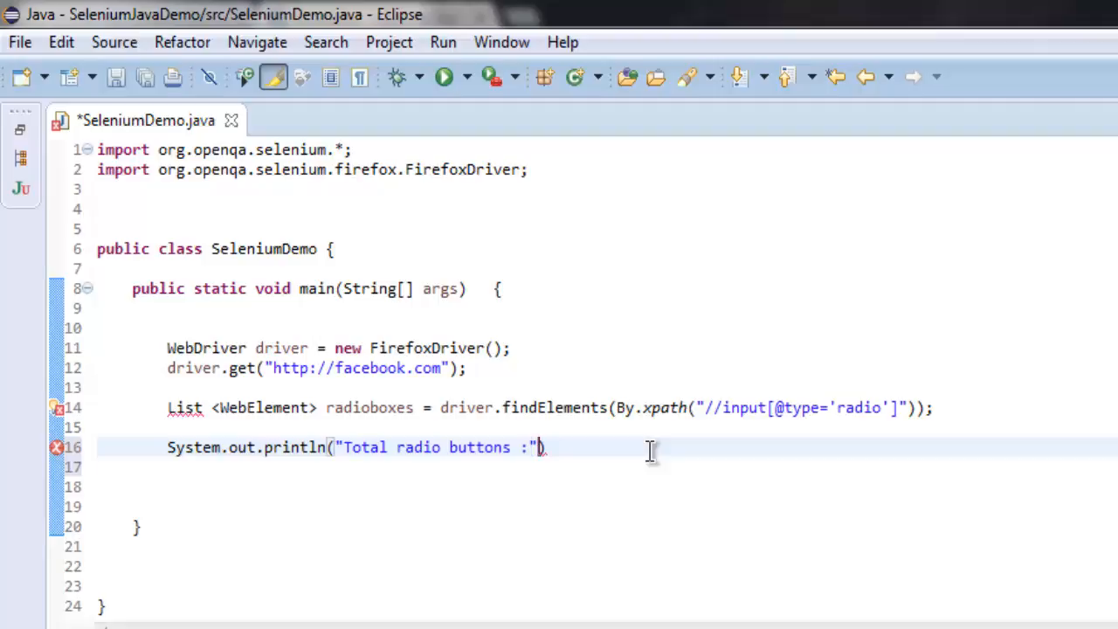
{"action": "type", "text": "+r)"}
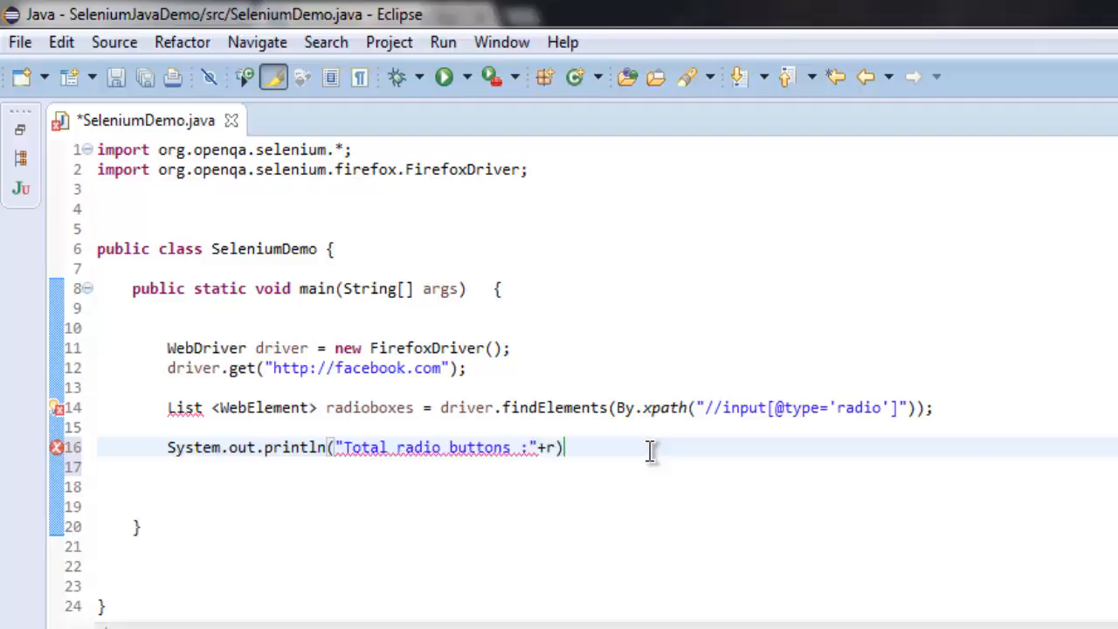
{"action": "type", "text": "adioboxe"}
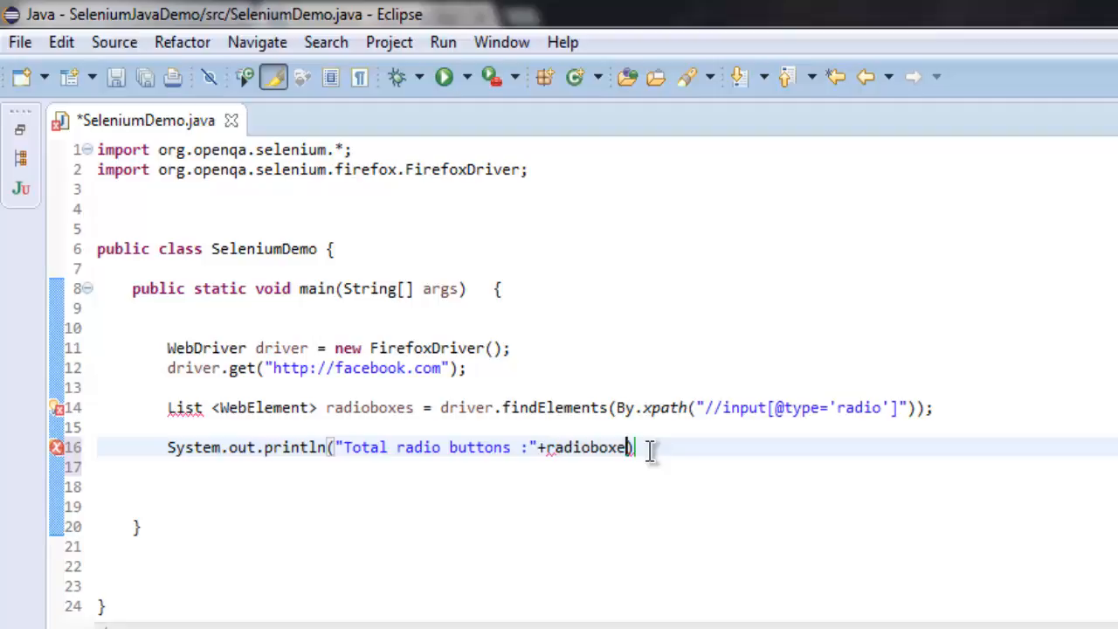
{"action": "type", "text": ".size("}
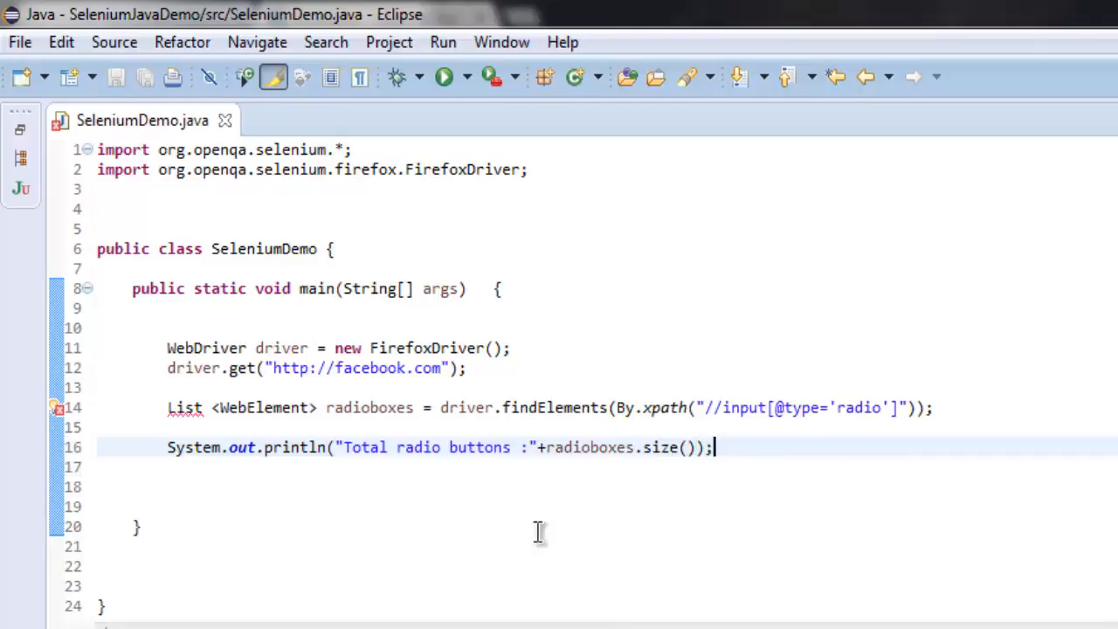
{"action": "mouse_move", "coordinate": [374, 391]}
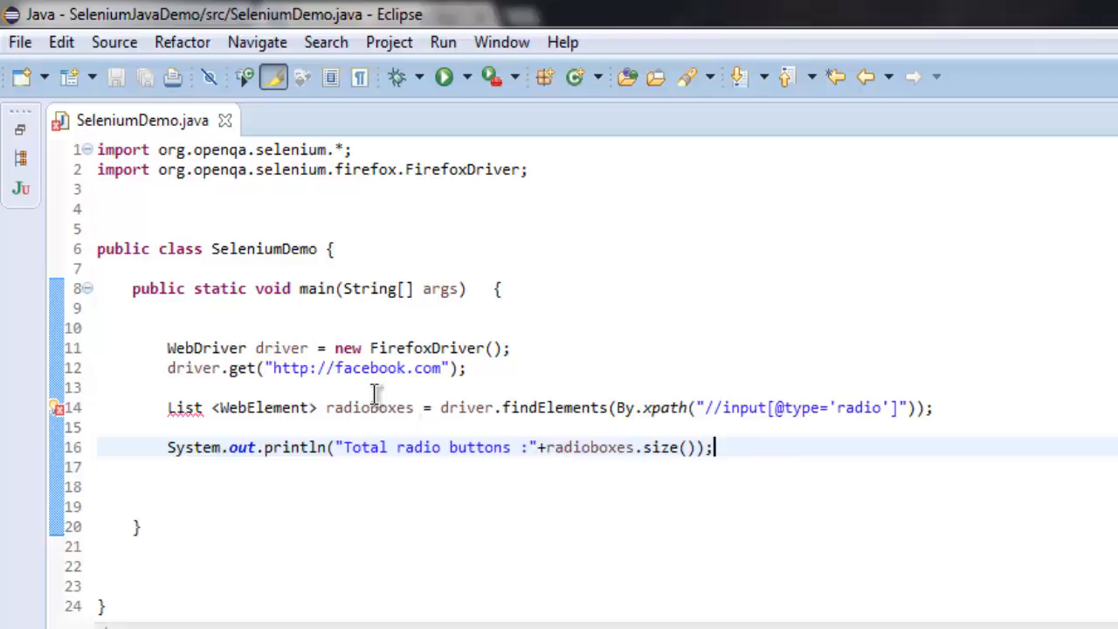
{"action": "mouse_move", "coordinate": [401, 407]}
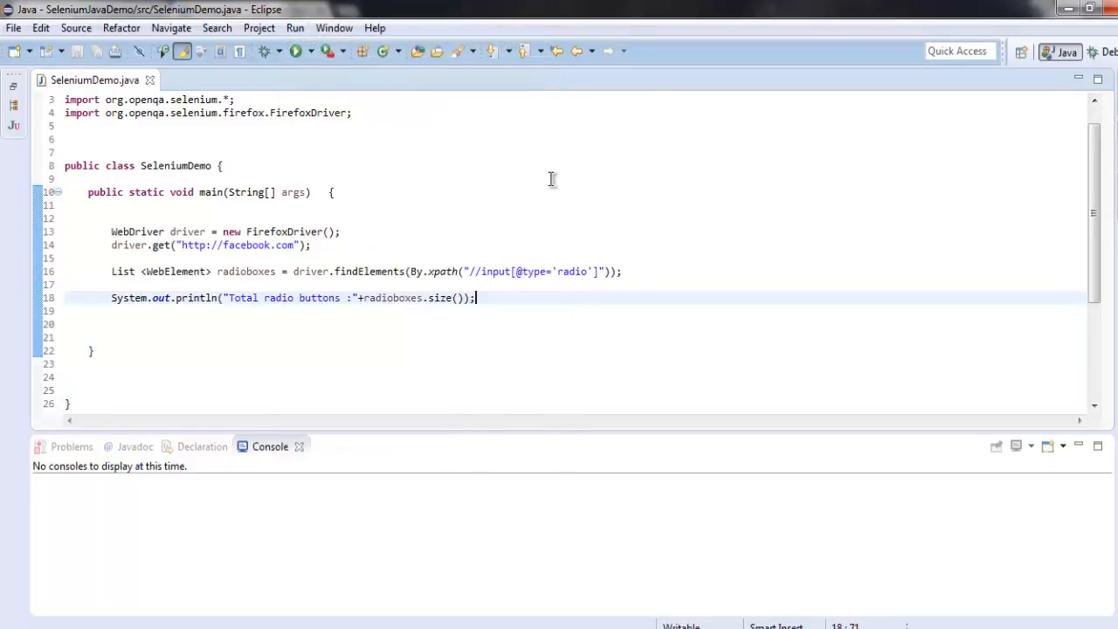
- Run SeleniumDemo as a Java application from the toolbar, launching Firefox on Facebook
{"action": "left_click", "coordinate": [293, 51]}
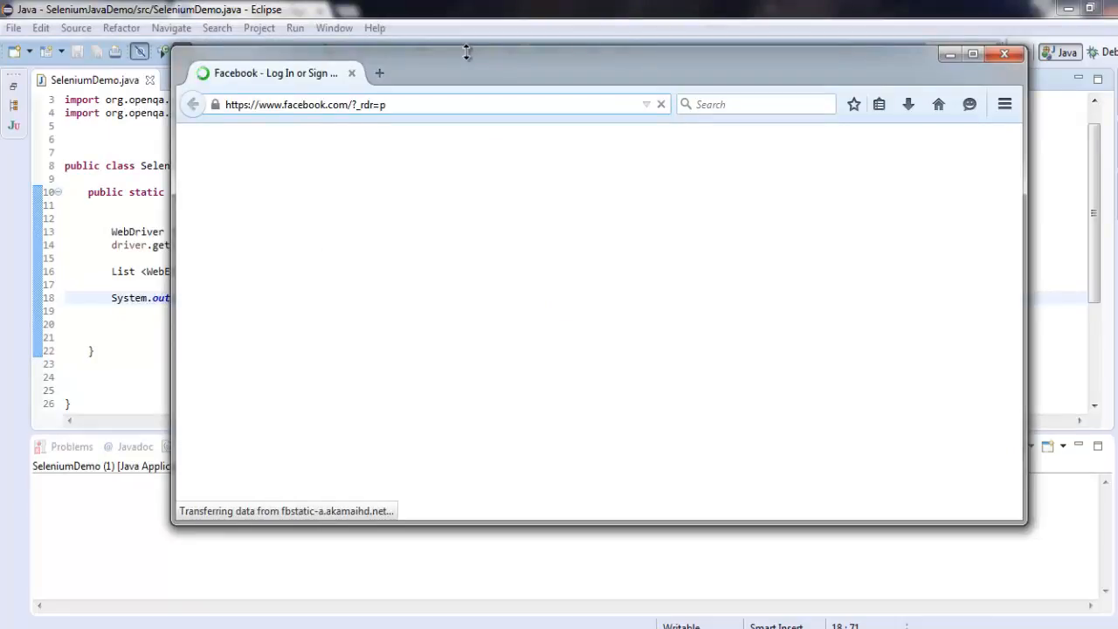
{"action": "mouse_move", "coordinate": [398, 221]}
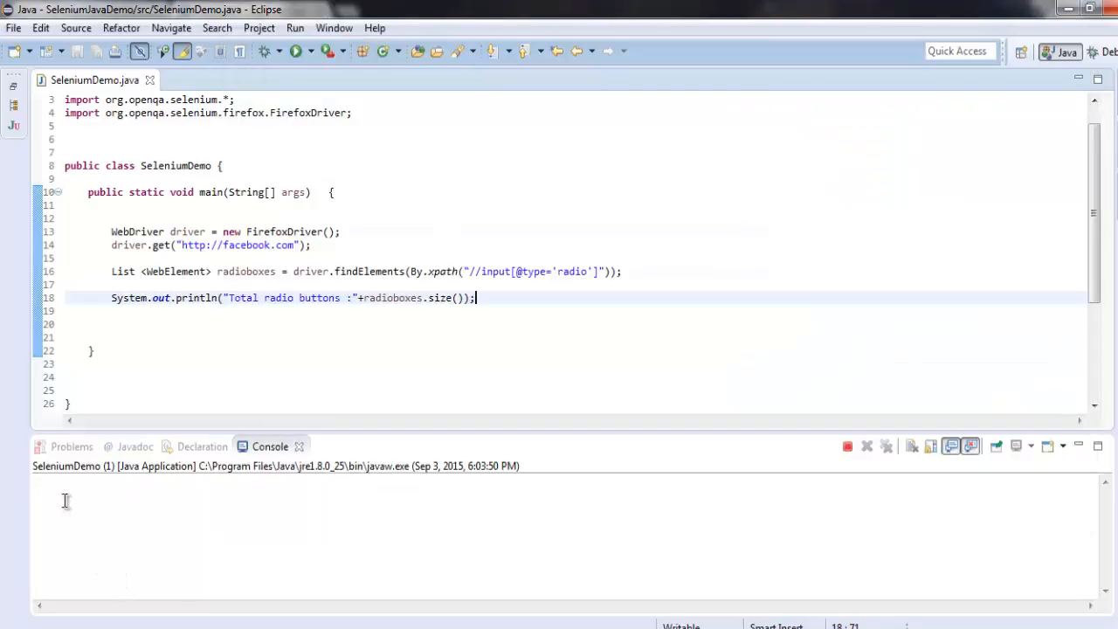
{"action": "mouse_move", "coordinate": [147, 510]}
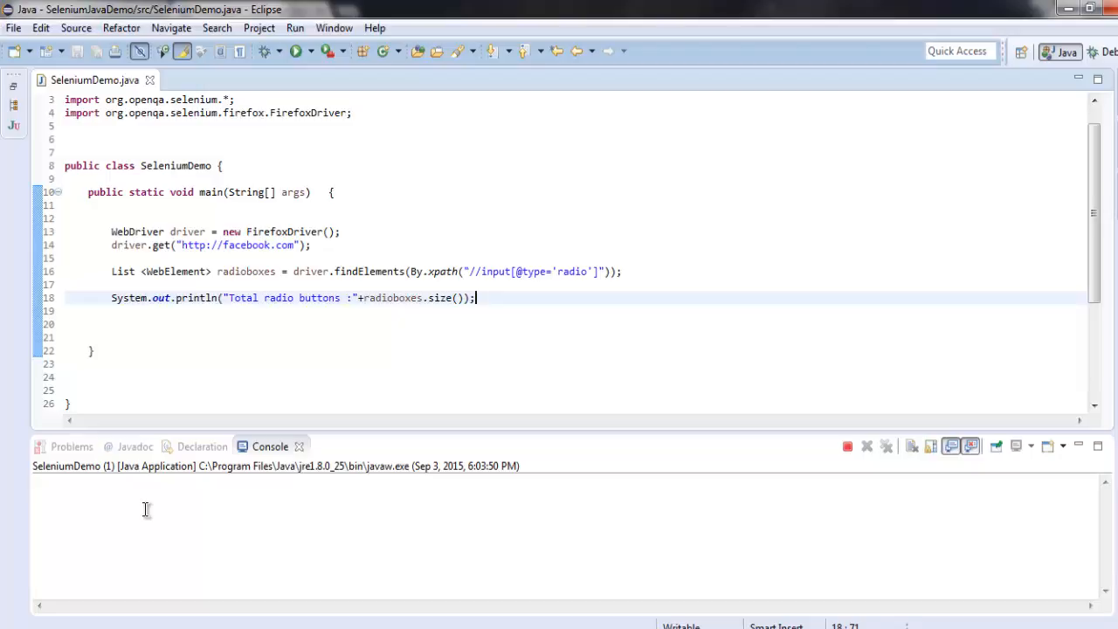
{"action": "mouse_move", "coordinate": [461, 434]}
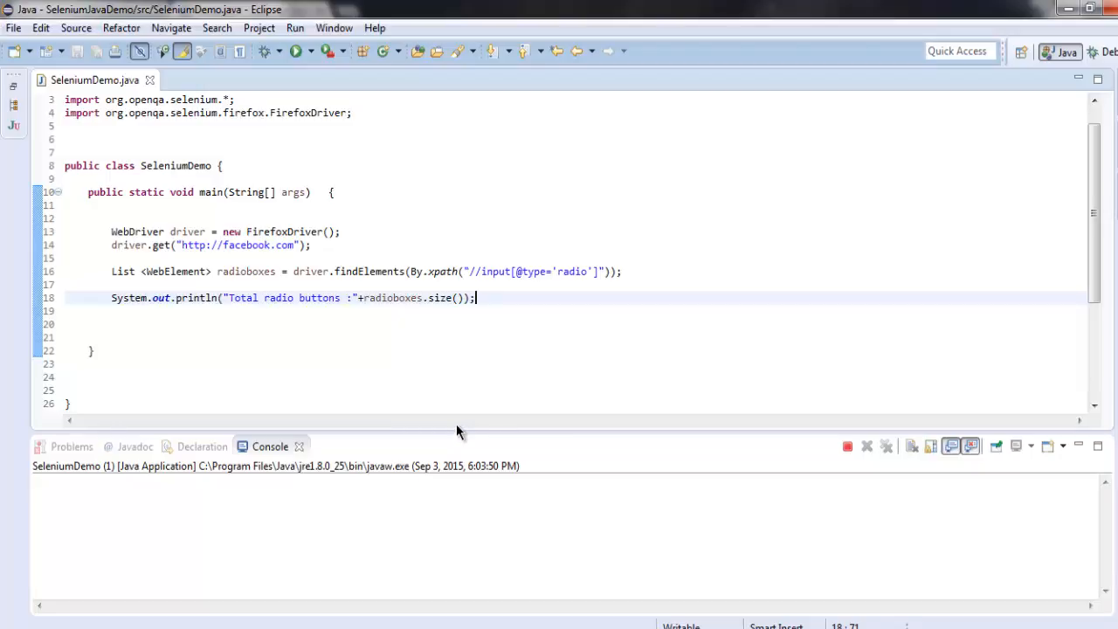
{"action": "left_click", "coordinate": [295, 51]}
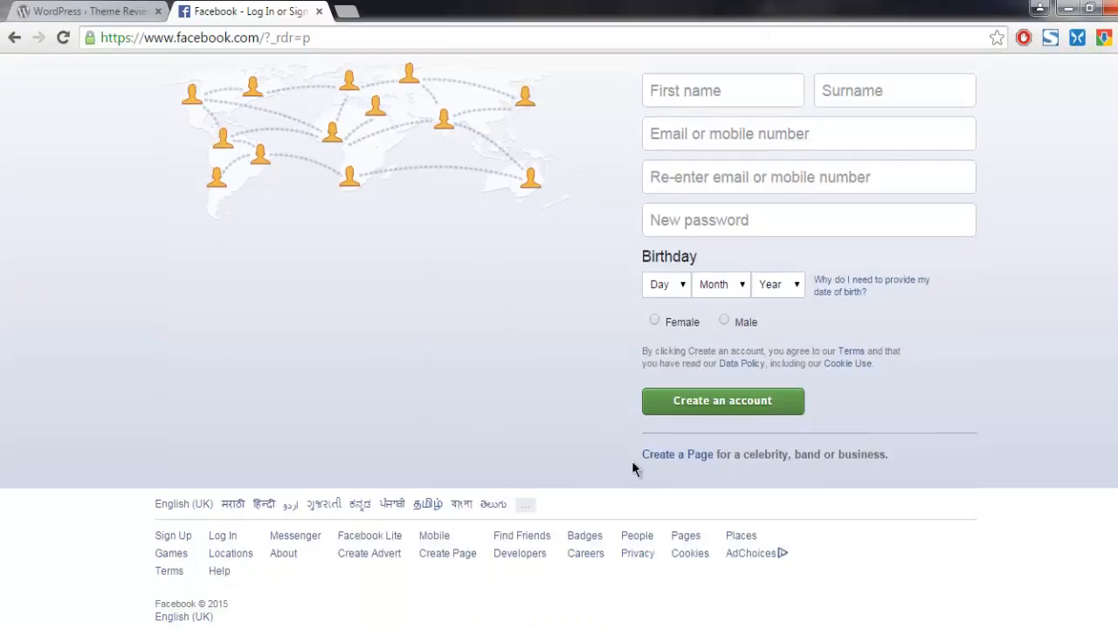
{"action": "mouse_move", "coordinate": [498, 395]}
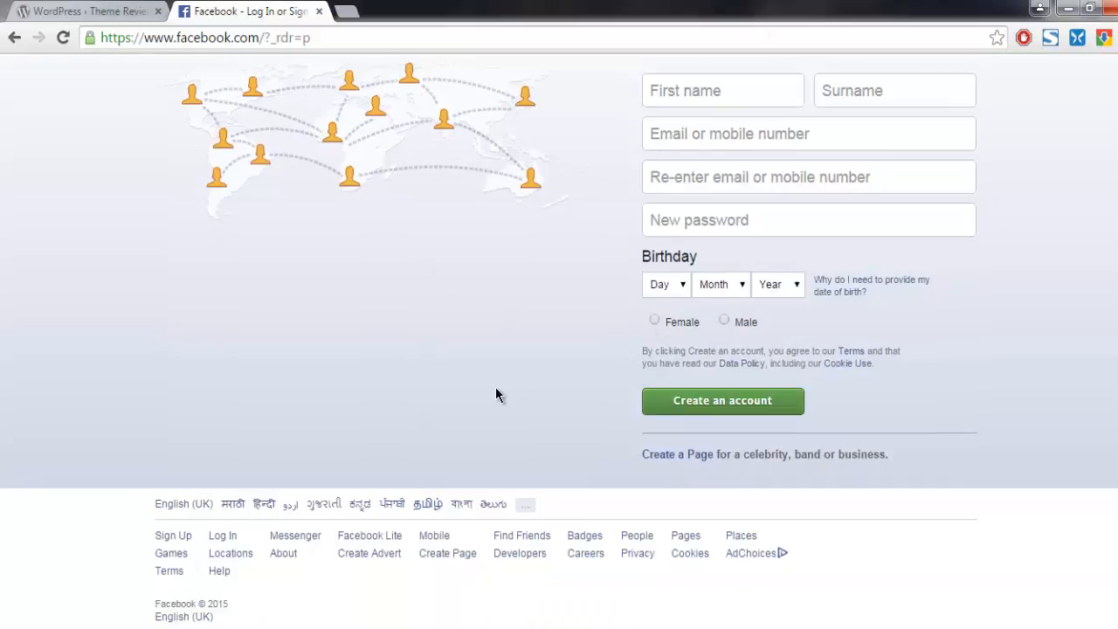
{"action": "mouse_move", "coordinate": [378, 625]}
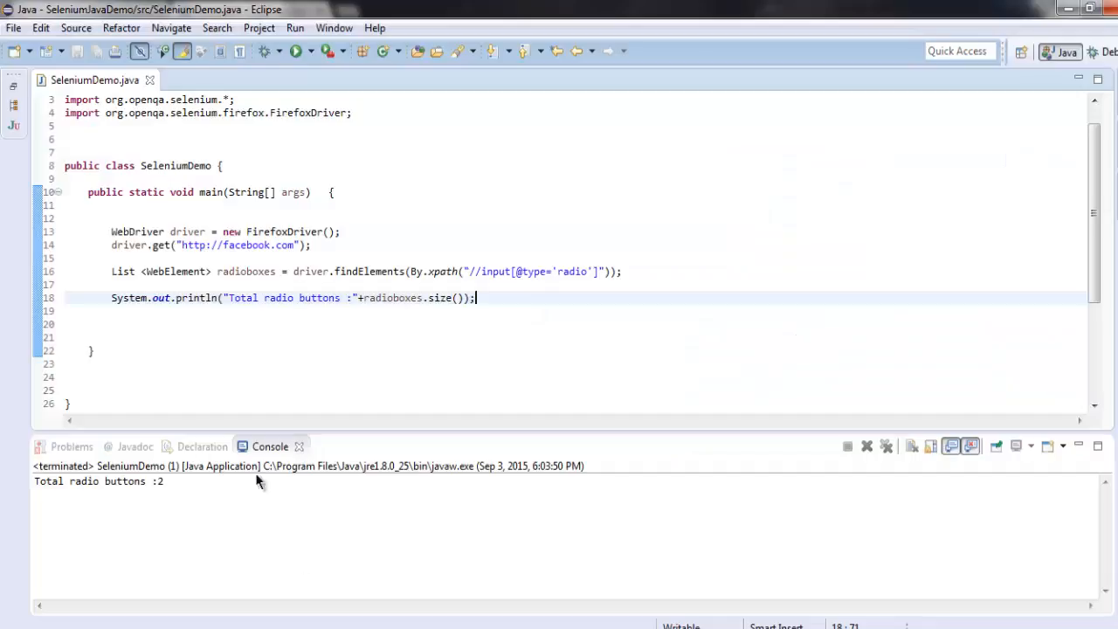
{"action": "mouse_move", "coordinate": [130, 489]}
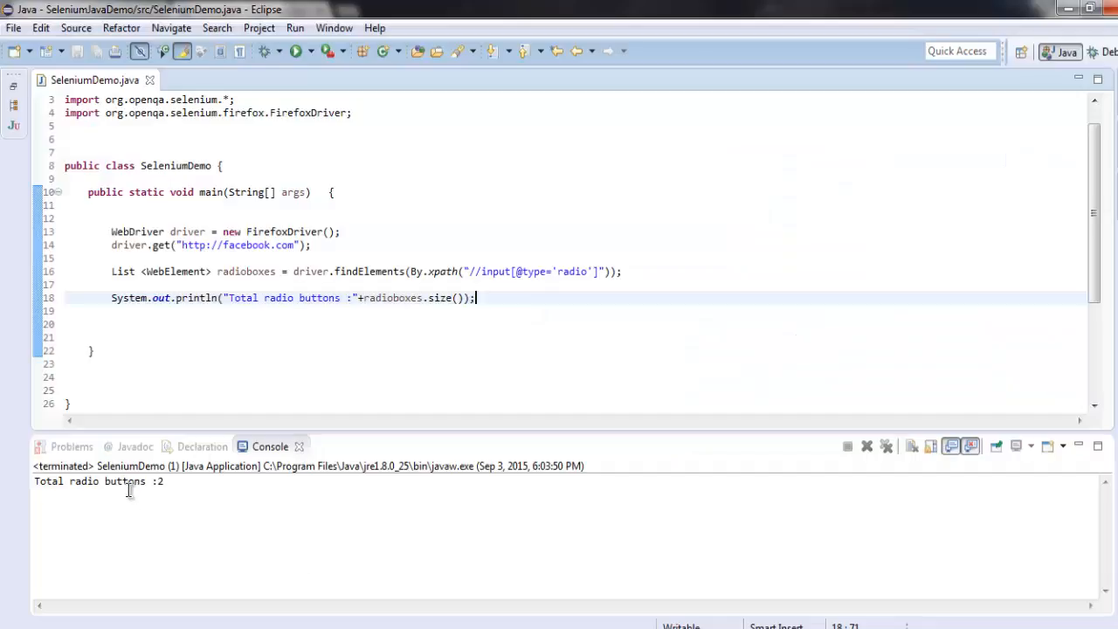
{"action": "mouse_move", "coordinate": [510, 353]}
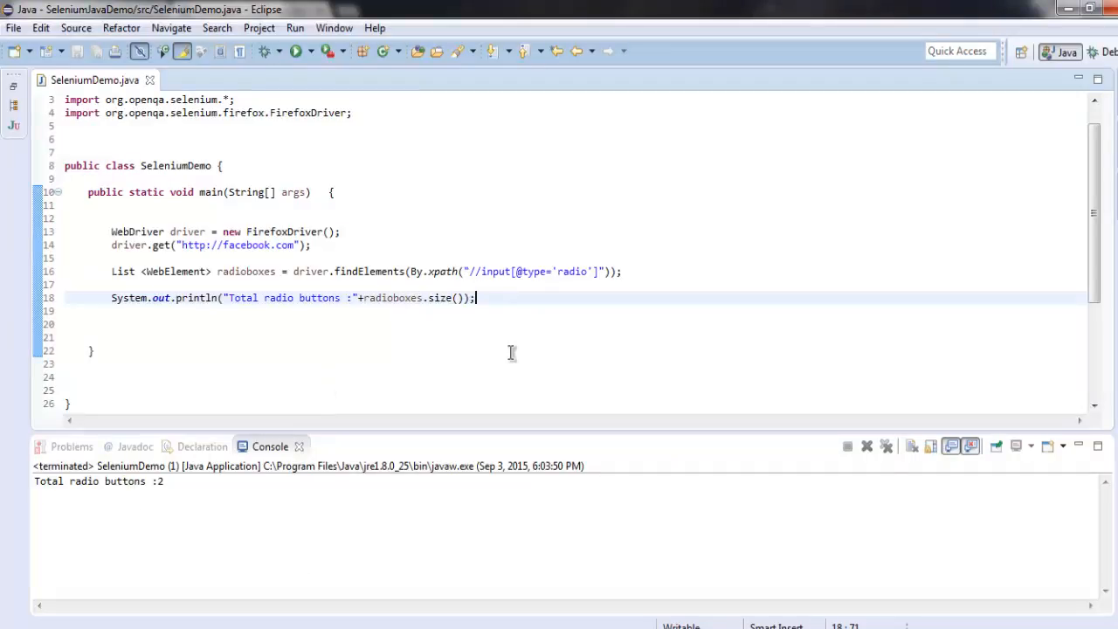